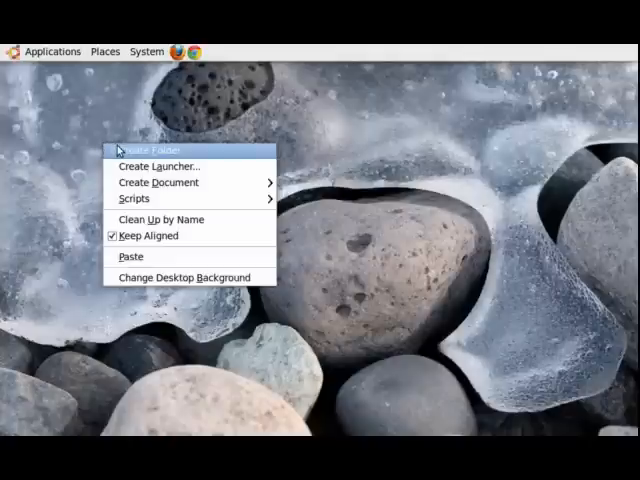
Create a desktop folder named java-dev and open it in the file browser
left_click(152, 152)
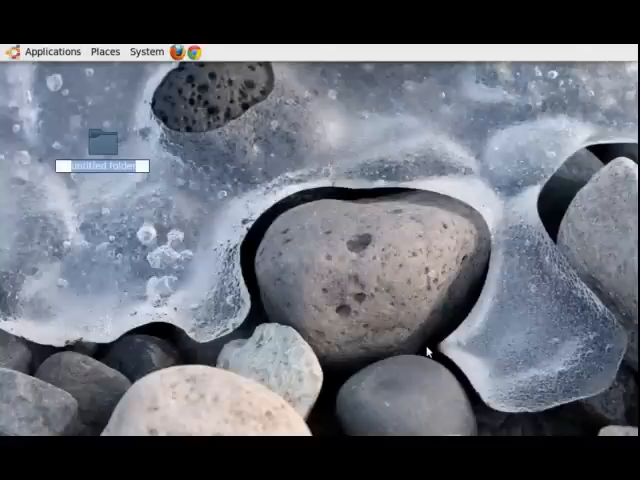
type("java")
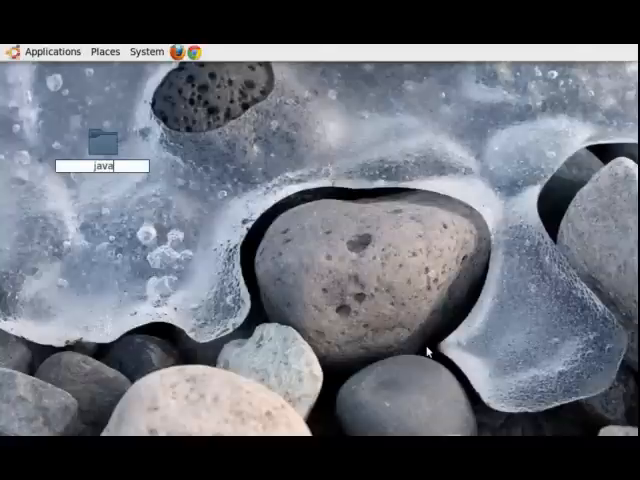
type("-de")
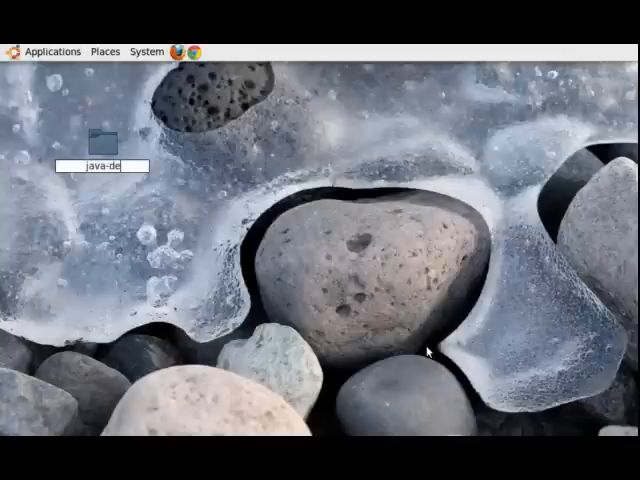
key("Return")
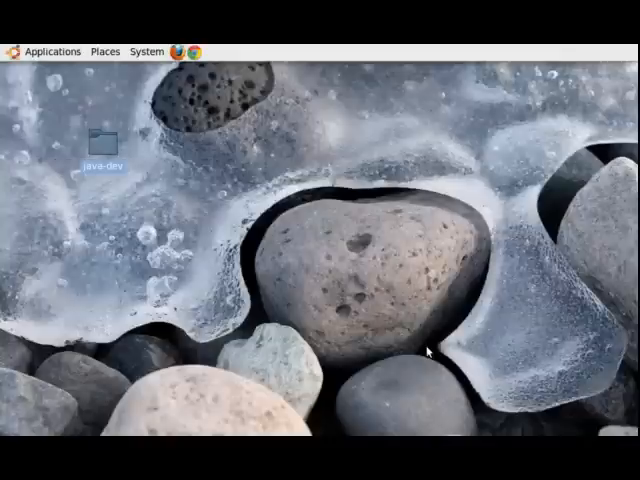
double_click(96, 136)
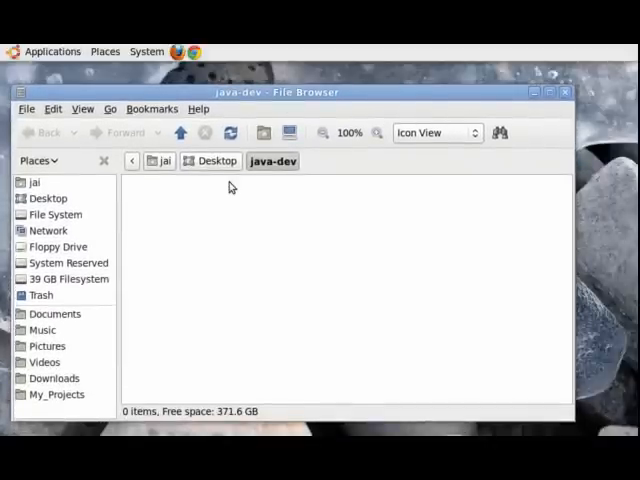
Create a new empty document inside java-dev via Create Document > Empty File
right_click(230, 188)
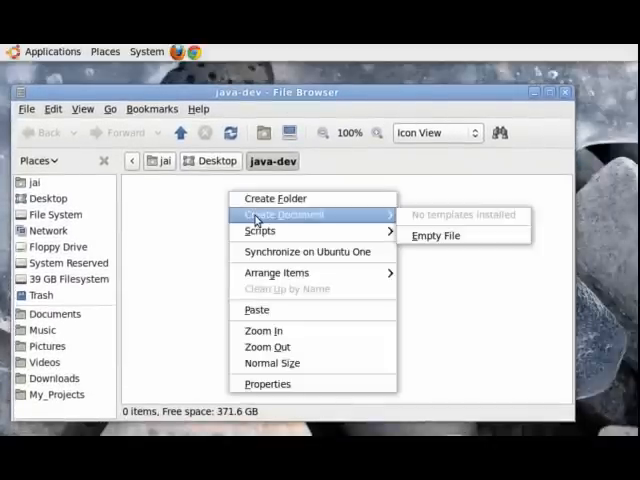
left_click(436, 236)
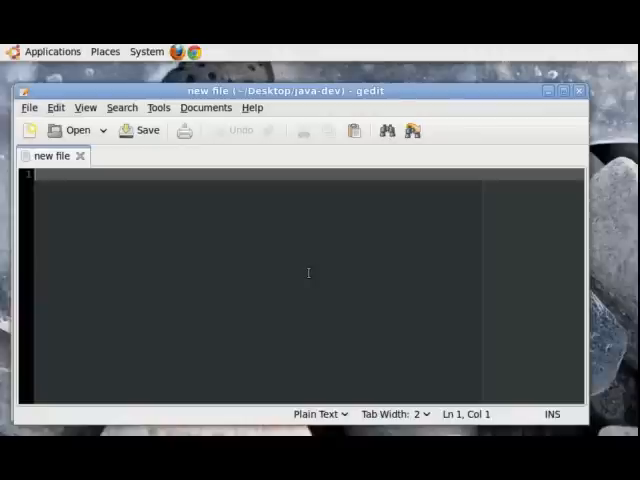
Write the first line "class Hello{" and start a new line inside the class
type("cli")
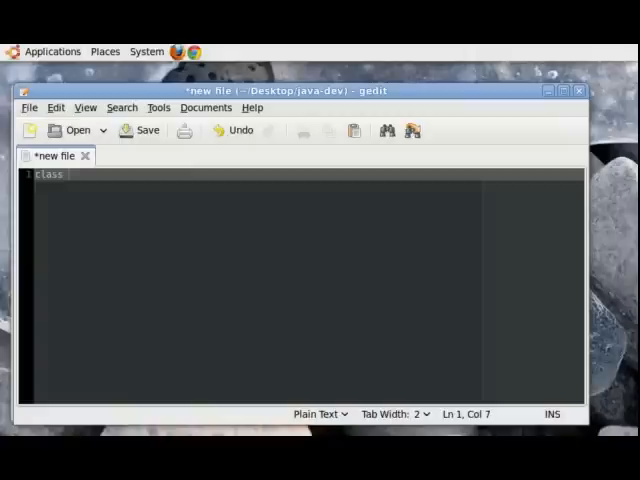
type("Hello")
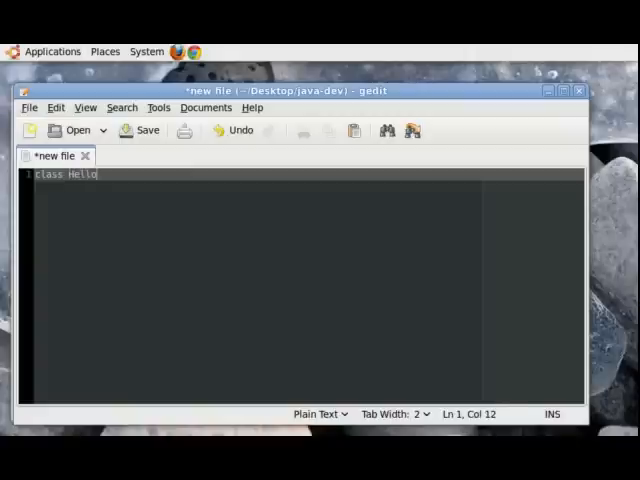
type("{")
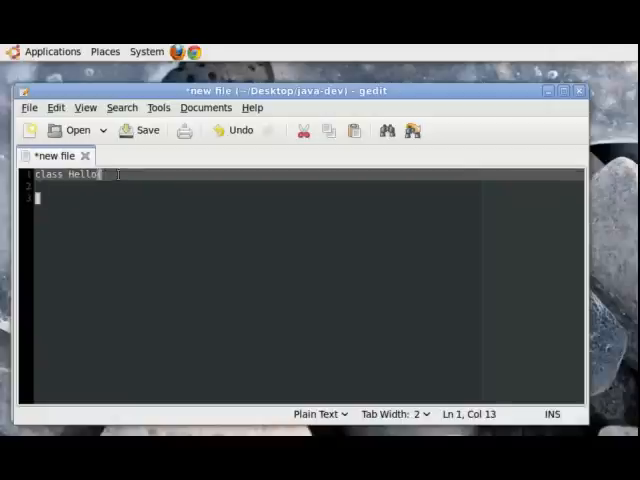
key("Return")
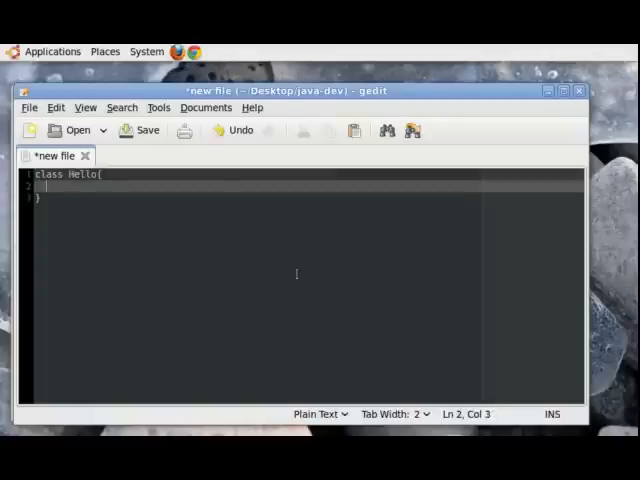
Write the method header "public static void main(String [] arg)", removing the stray character
type("pub")
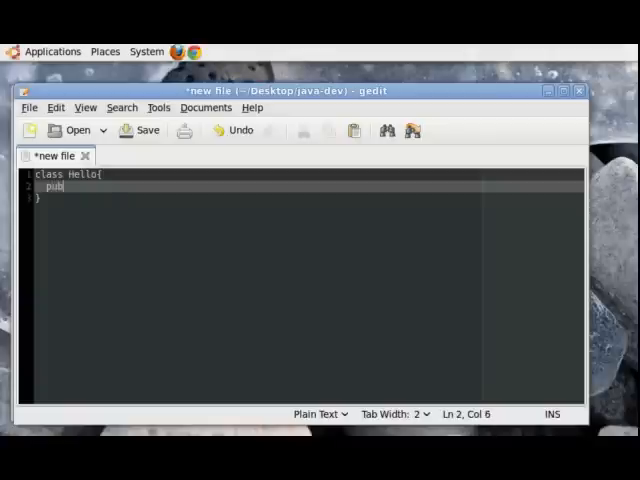
type("lic stat")
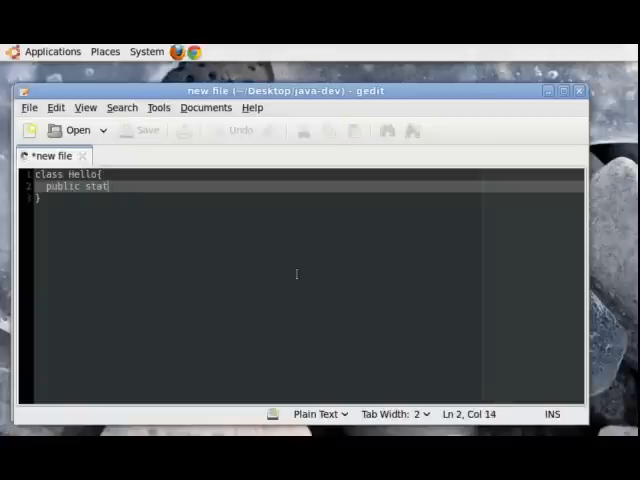
type("ic void")
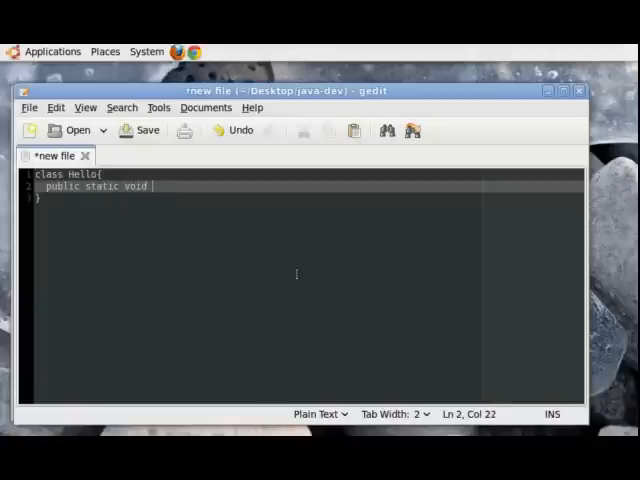
type("main ()")
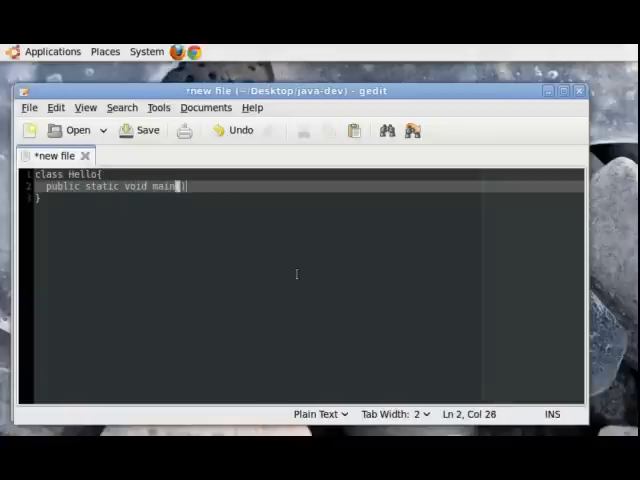
type("(")
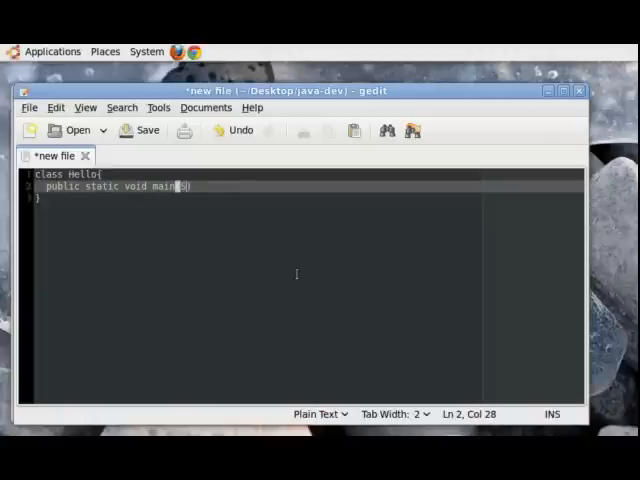
type("String")
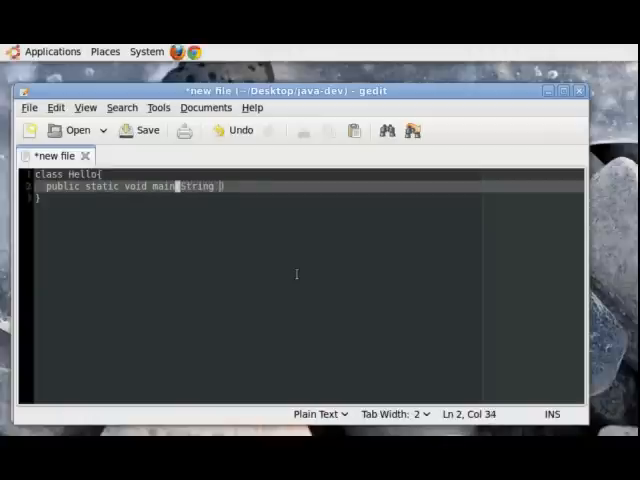
type("[]")
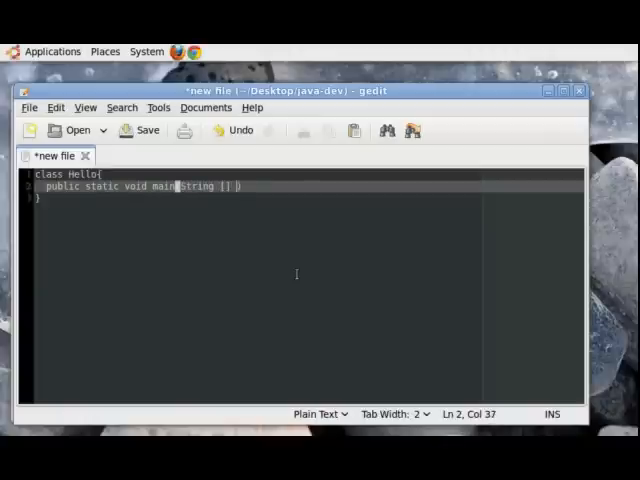
type("args")
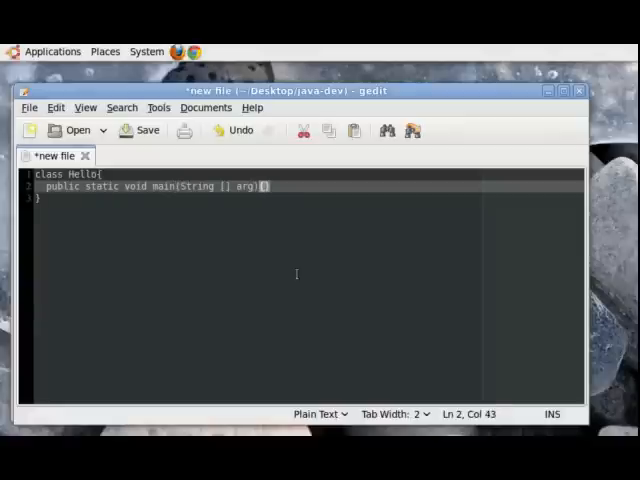
key("BackSpace")
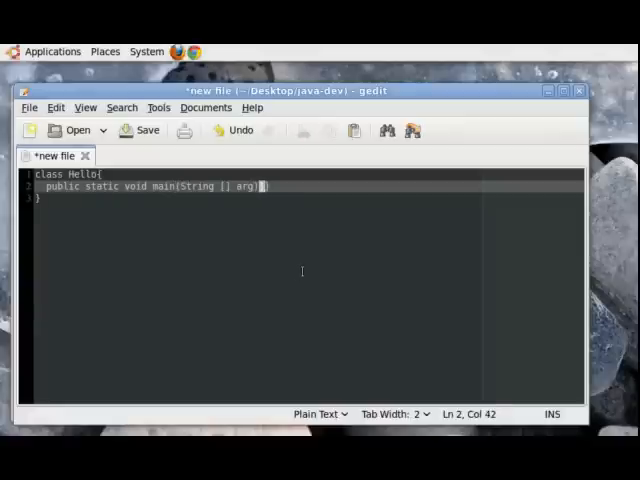
mouse_move(318, 276)
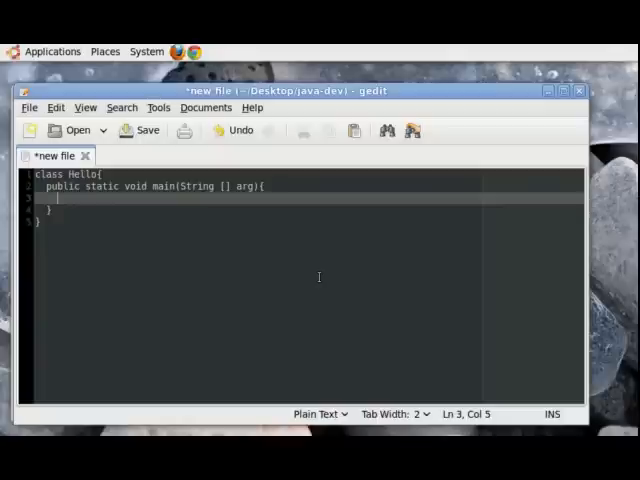
Write the statement System.out.println("Hello Youtube !!!"); inside main
type("sy")
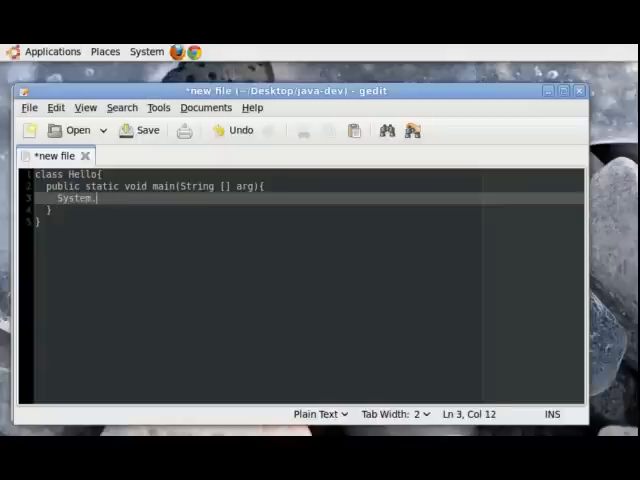
type("out.pr")
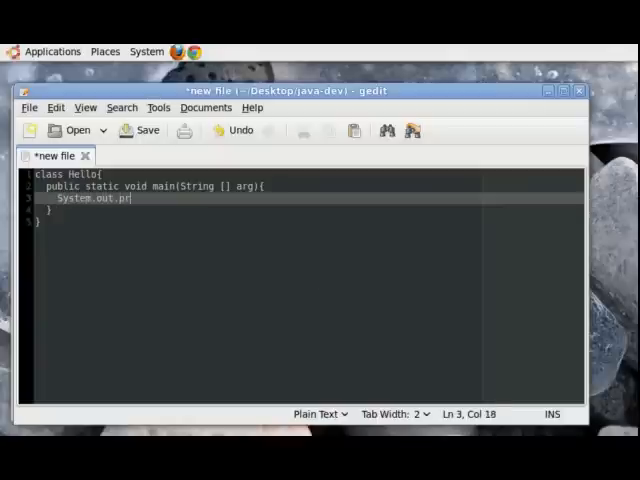
type("intln()")
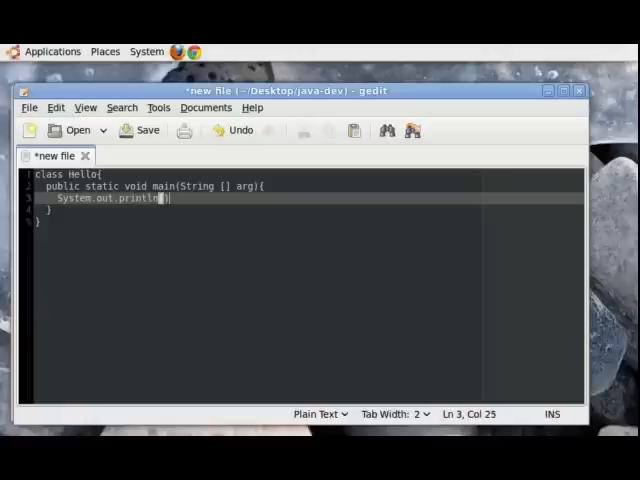
type("\"")
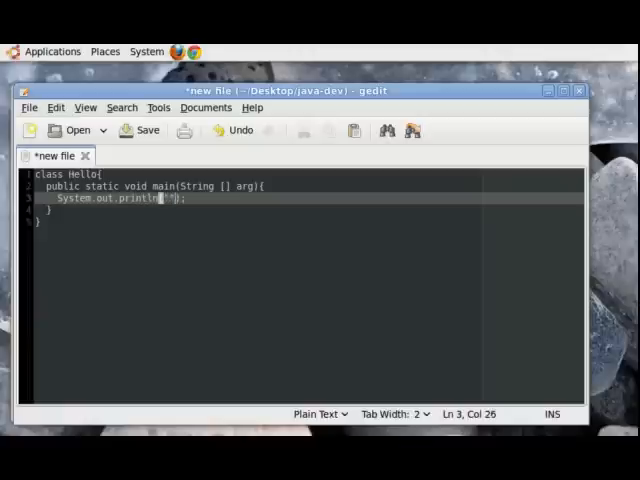
type("Hello")
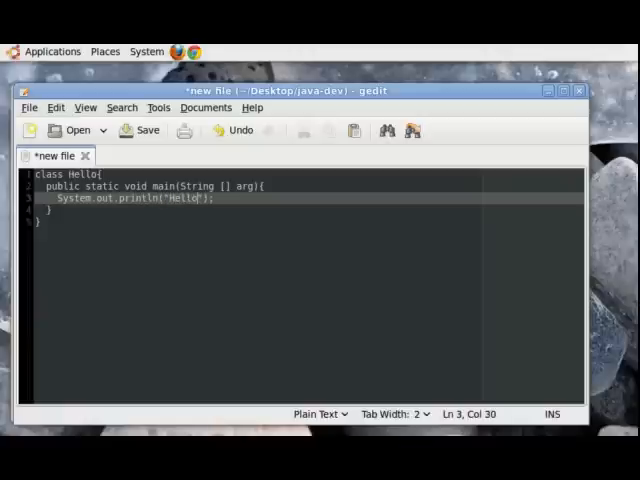
type("Youtube")
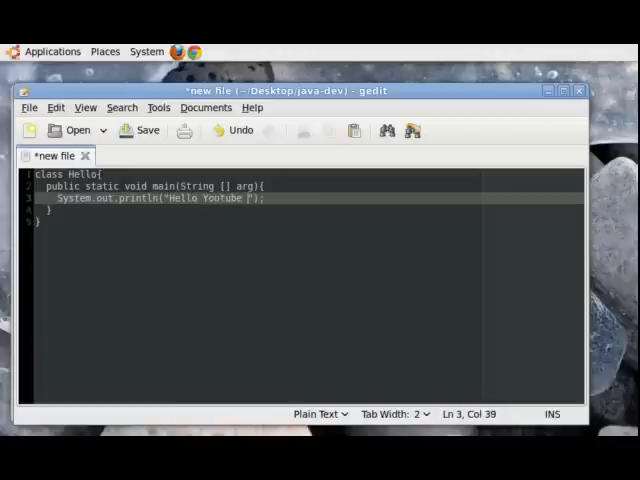
type("!!!")
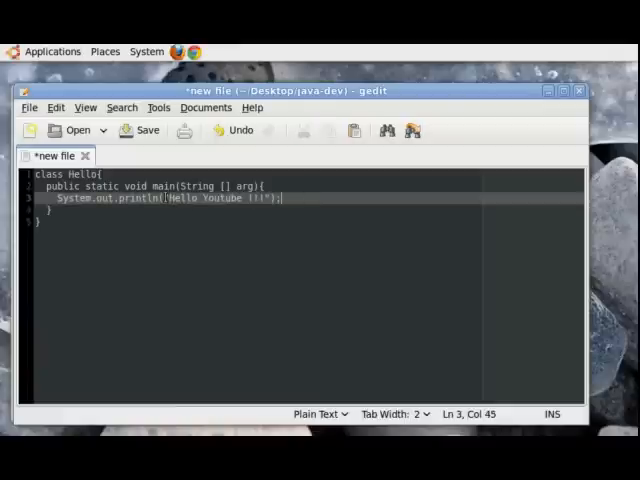
left_click_drag(282, 196, 164, 196)
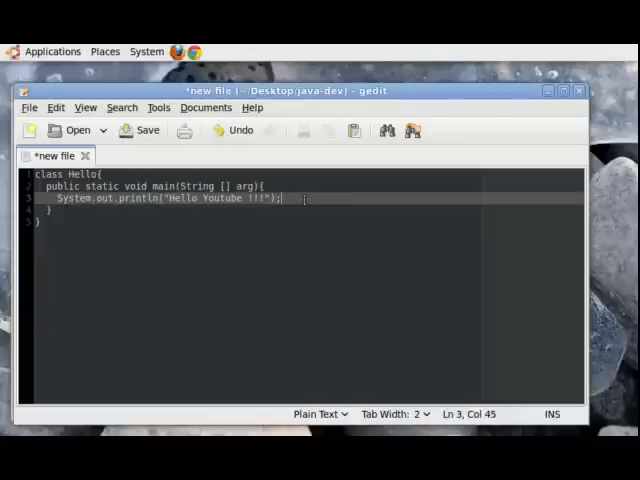
left_click(142, 130)
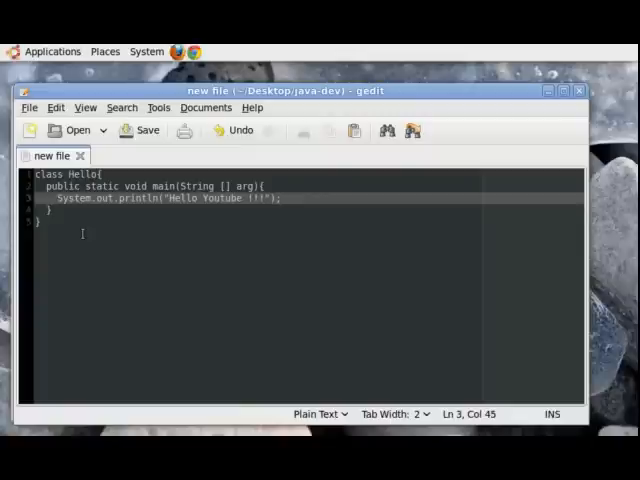
Start Save As and enter Hello.java as the file name in the java-dev folder
left_click(140, 130)
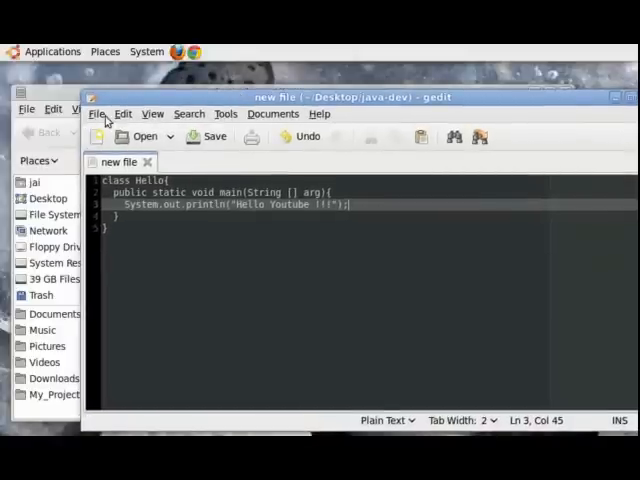
left_click(96, 112)
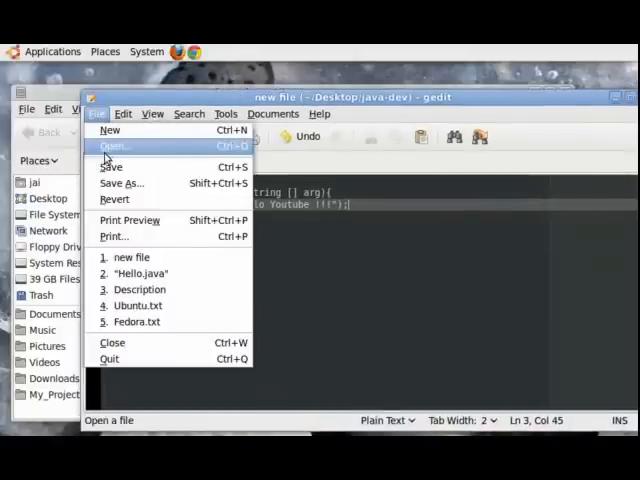
left_click(122, 184)
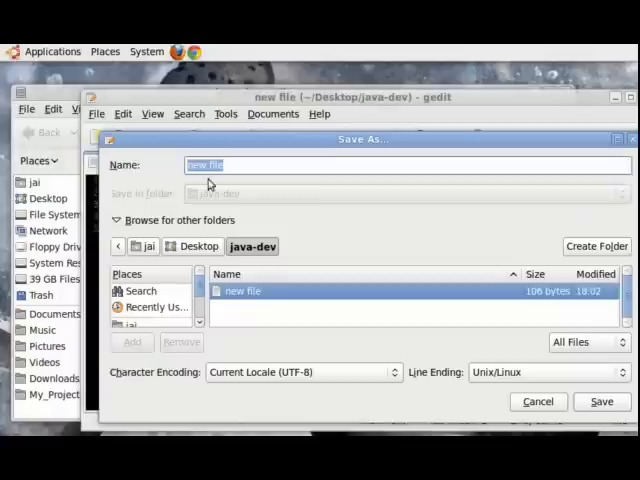
mouse_move(276, 96)
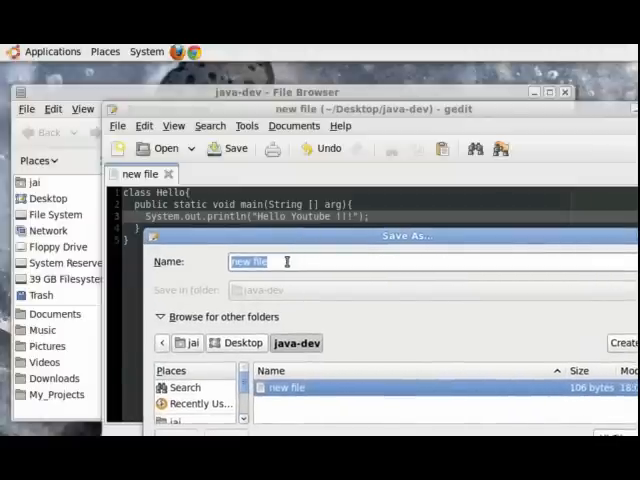
key("ctrl+a")
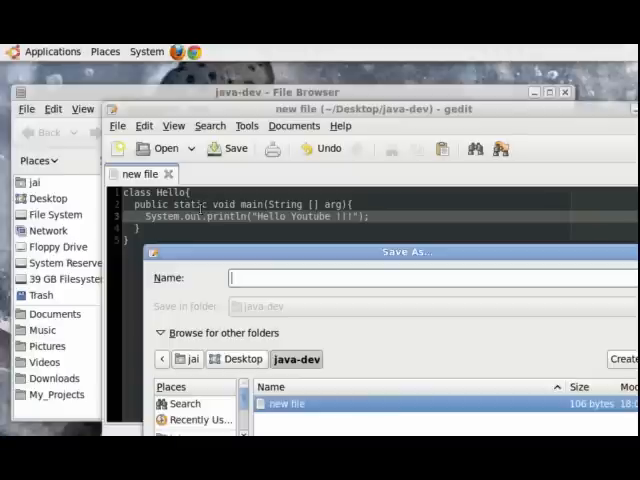
mouse_move(252, 304)
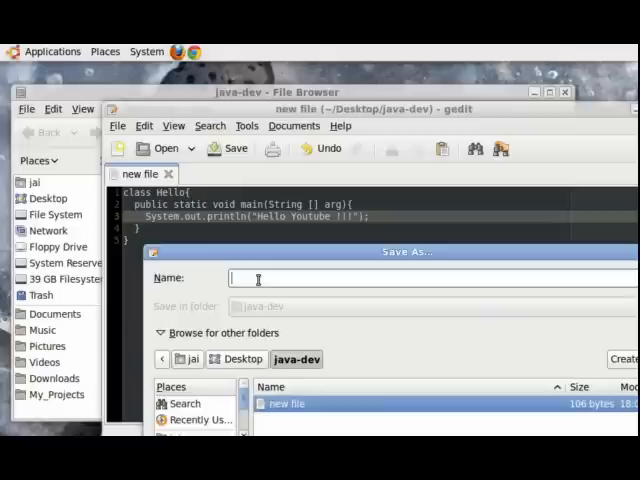
type("H")
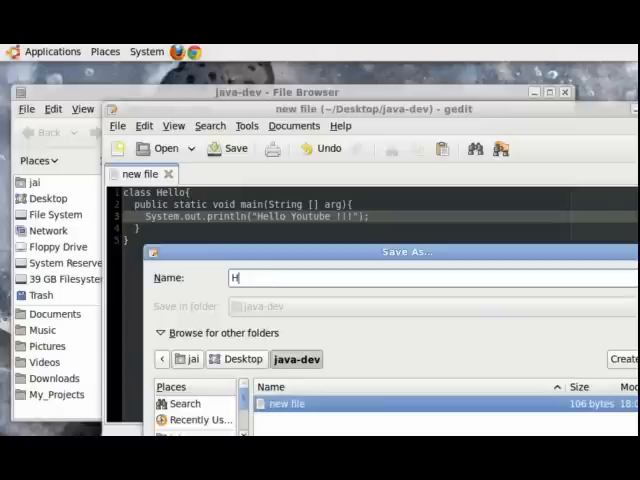
type("ello.")
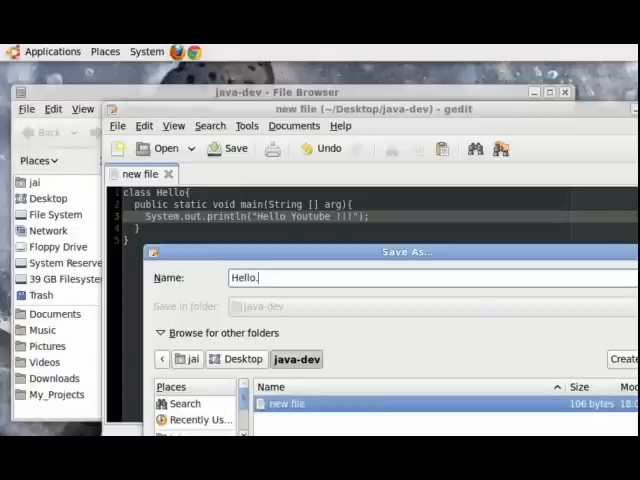
type("java")
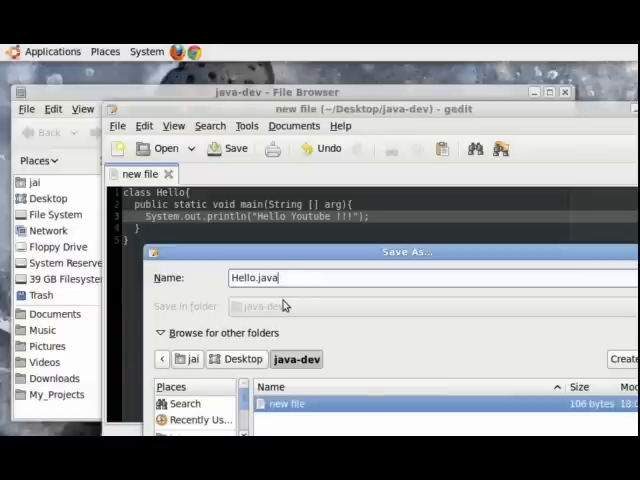
mouse_move(230, 284)
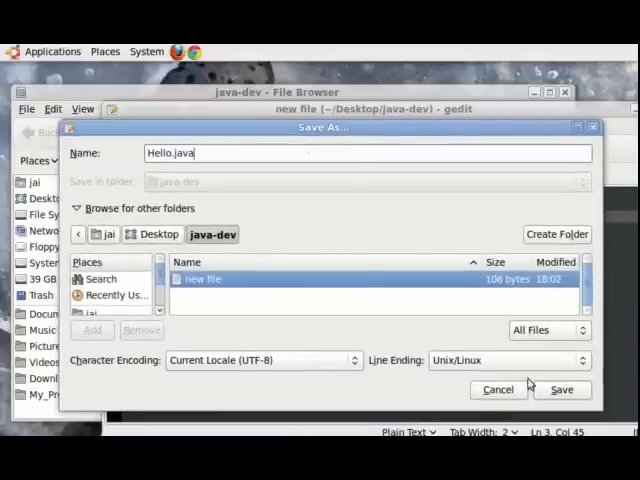
Confirm the save so the code is stored as Hello.java in java-dev
left_click(560, 388)
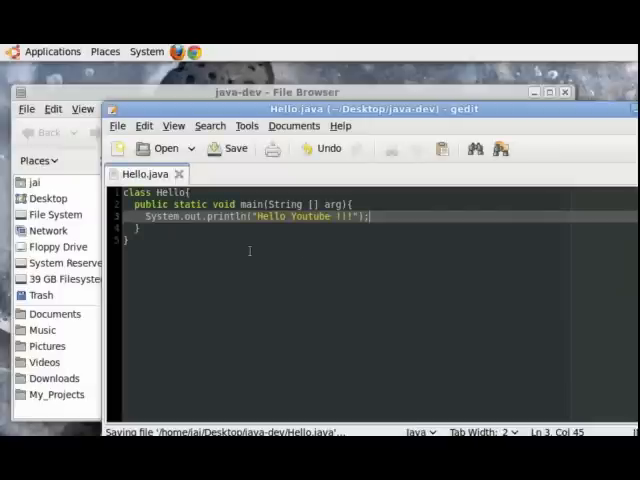
mouse_move(116, 212)
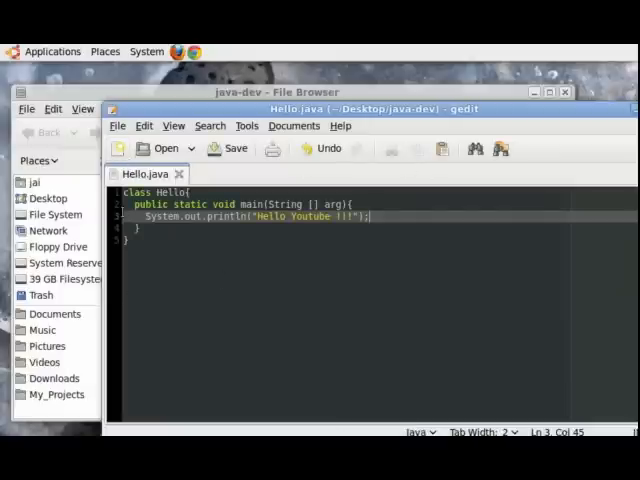
mouse_move(196, 240)
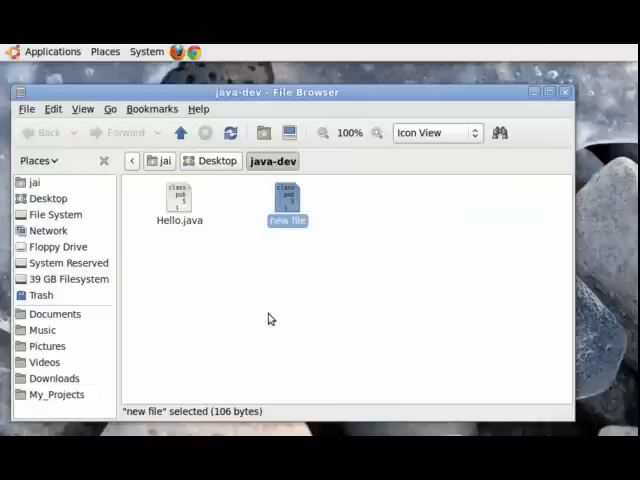
mouse_move(376, 182)
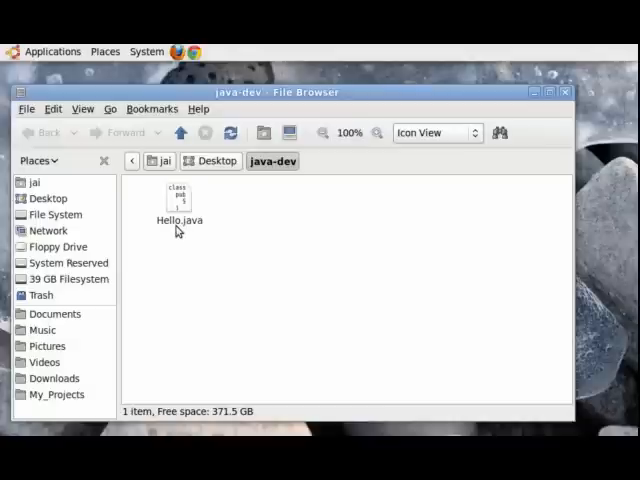
mouse_move(242, 272)
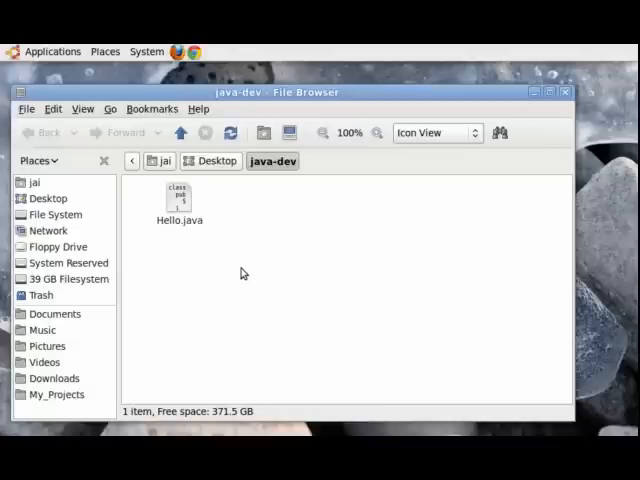
mouse_move(284, 272)
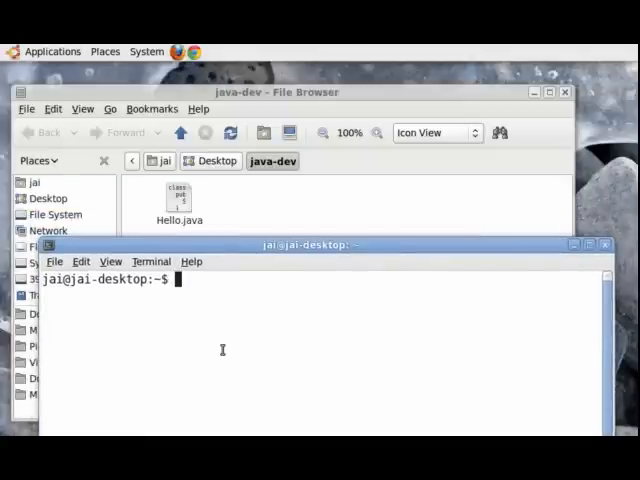
Change directory with 'cd Desktop/java-dev/'
type("cd")
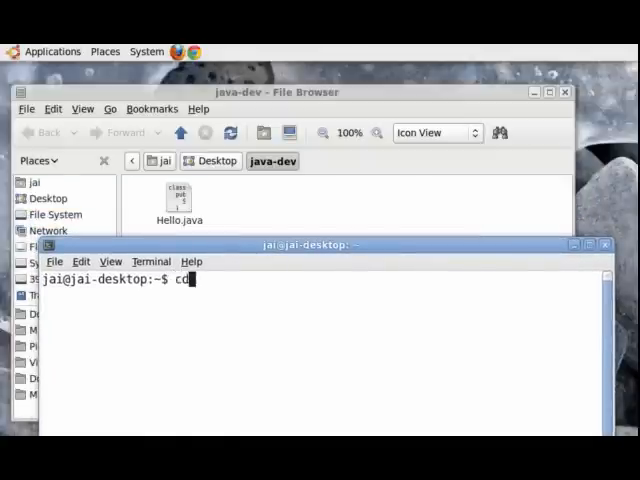
type("Desktop/")
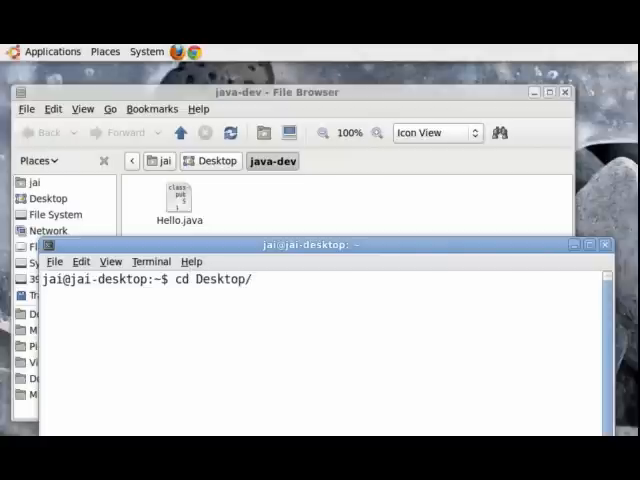
type("java-dev/")
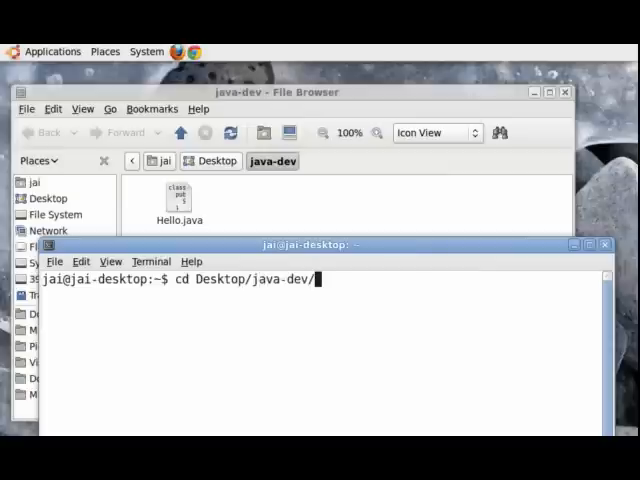
key("Return")
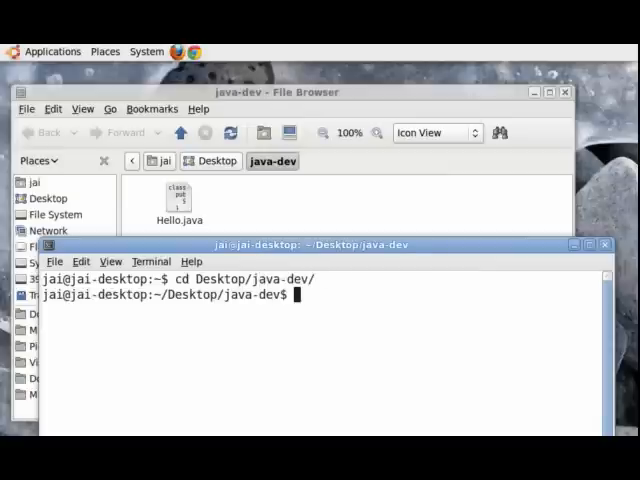
Compile the source with 'javac Hello.java', producing Hello.class
type("ja")
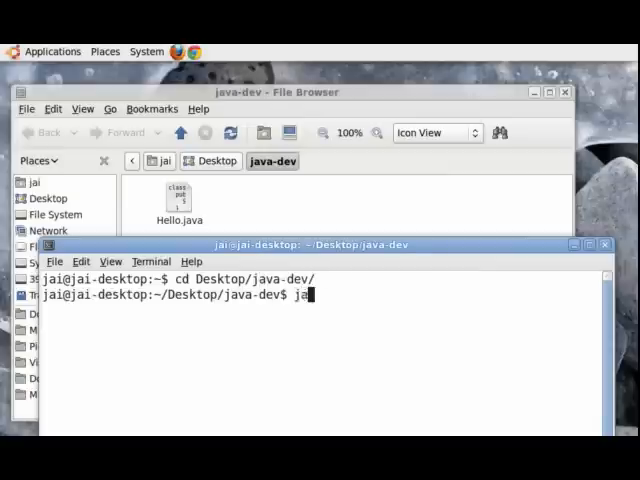
type("vac")
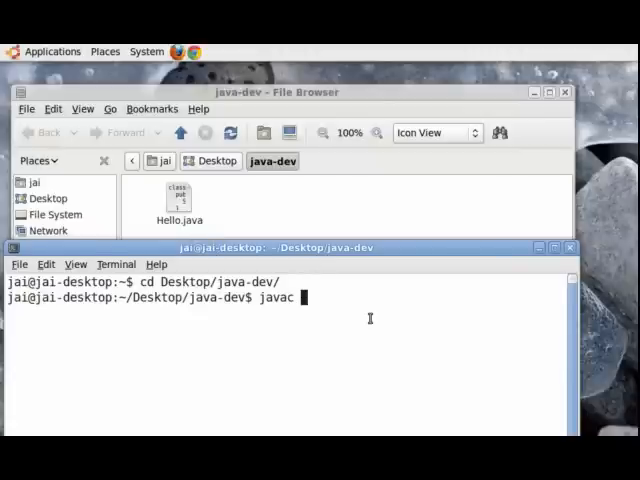
mouse_move(370, 318)
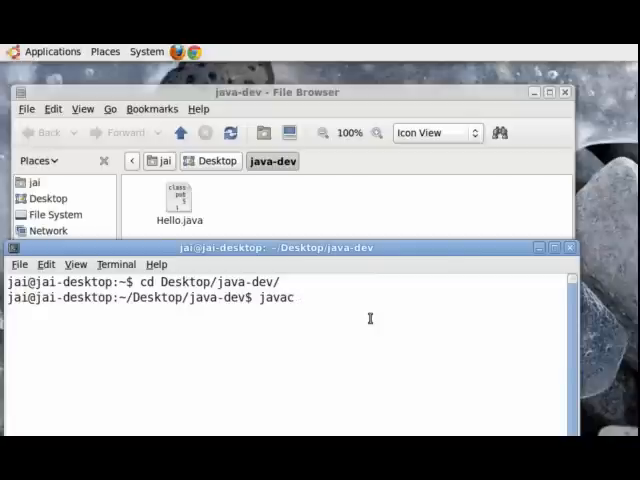
type("He")
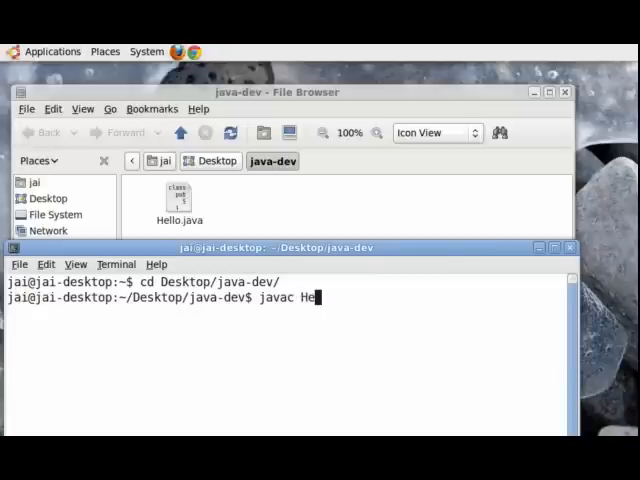
type("llo.")
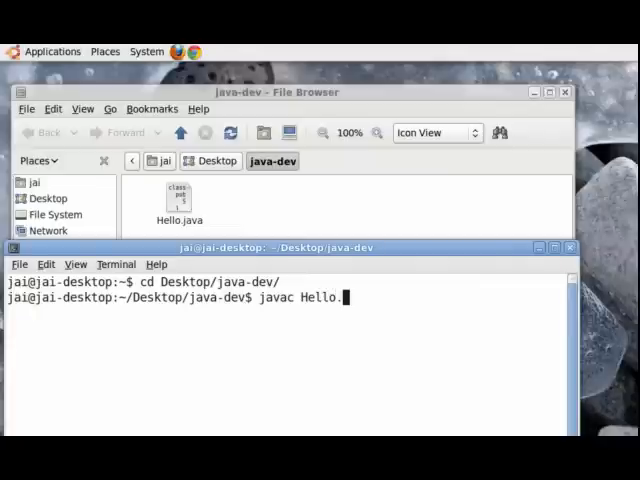
type("java")
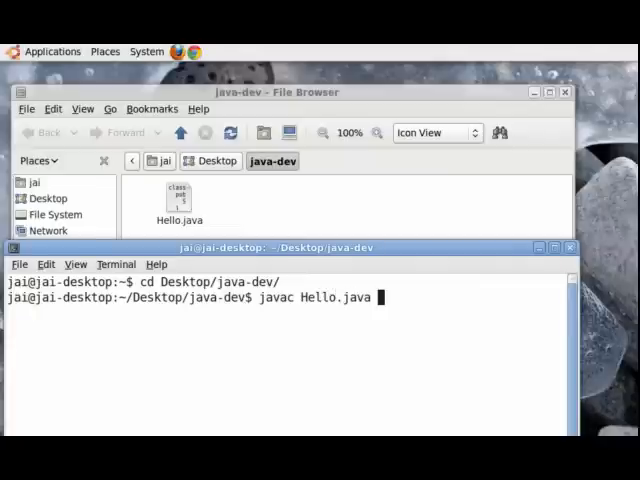
key("Return")
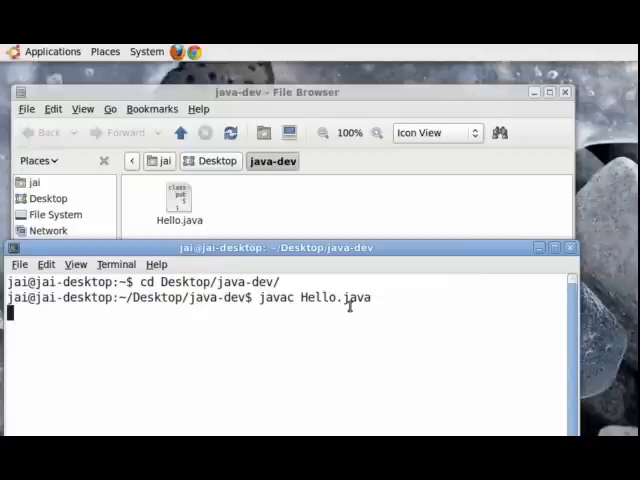
key("Return")
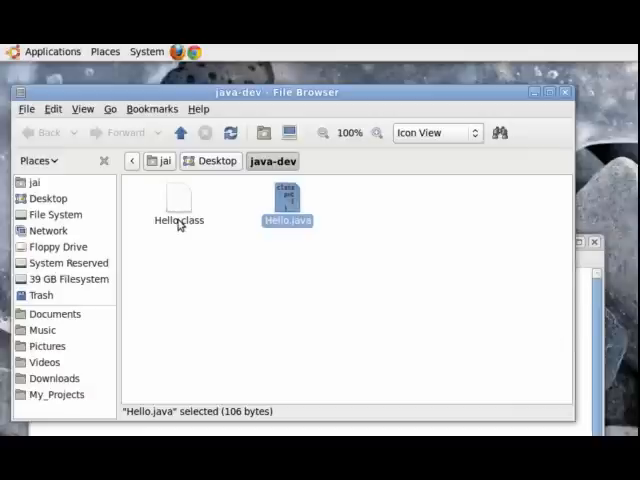
Switch to the File Browser window showing Hello.class beside Hello.java
left_click(178, 200)
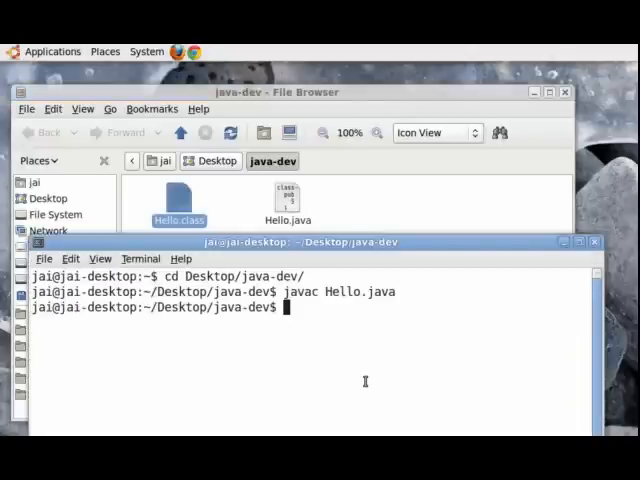
Run 'java Hello' (dropping the .class extension) so it prints Hello Youtube !!!
type("java")
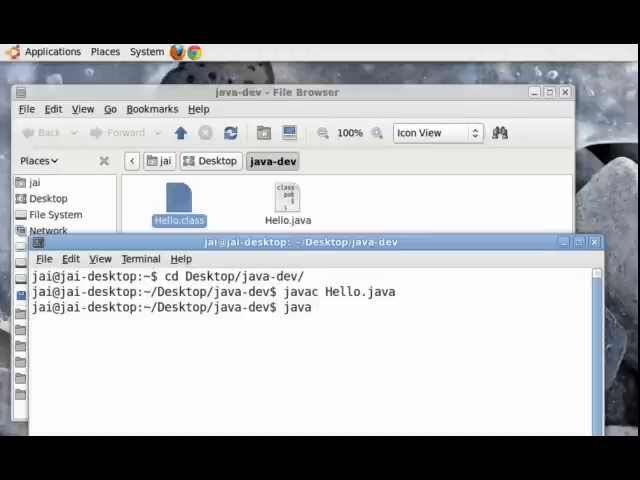
type("He")
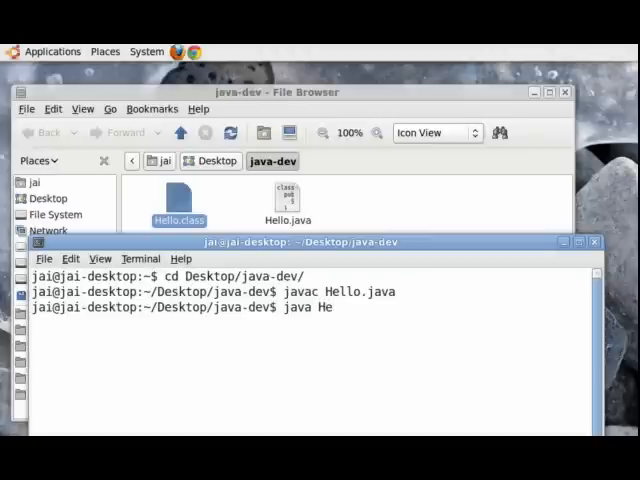
type("llo.")
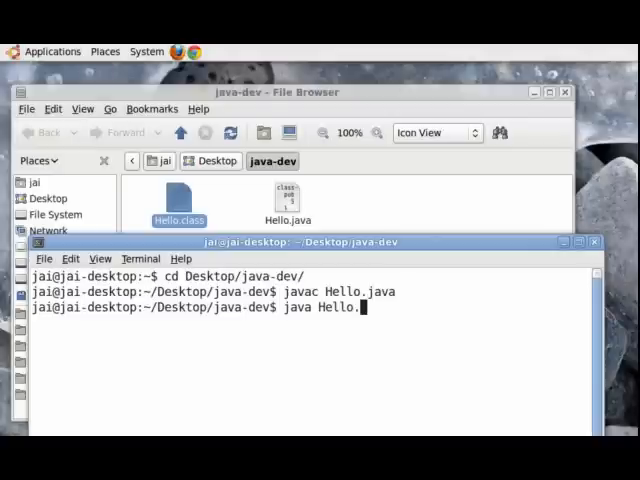
type(".class")
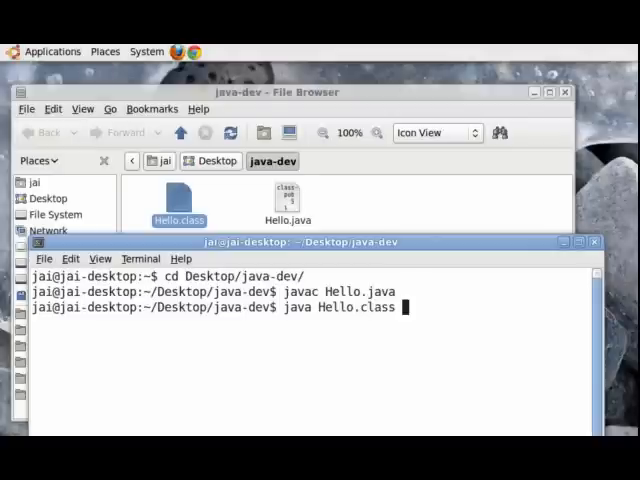
key("BackSpace")
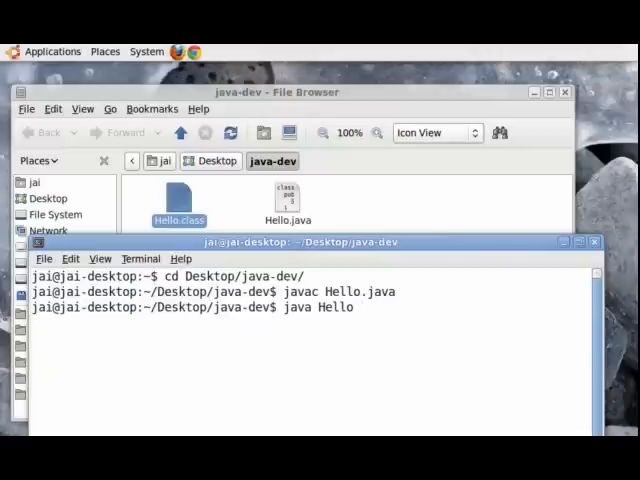
key("Return")
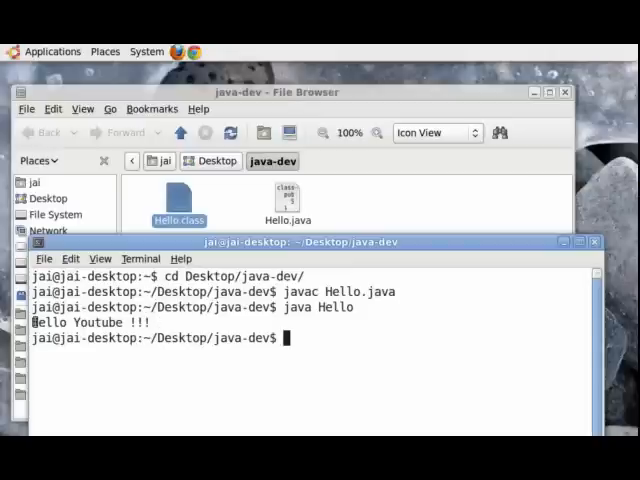
mouse_move(280, 380)
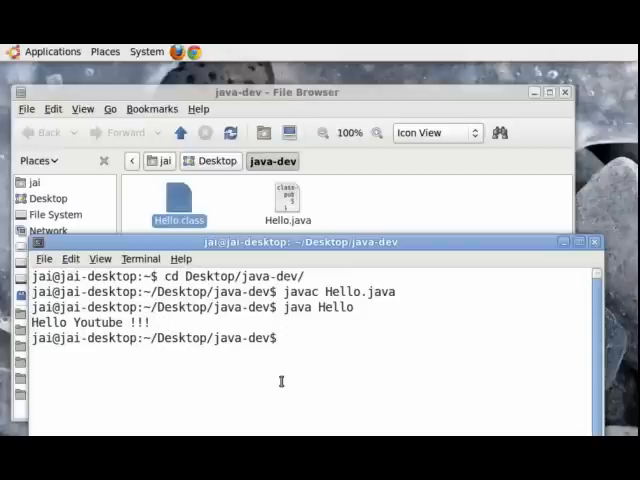
mouse_move(440, 364)
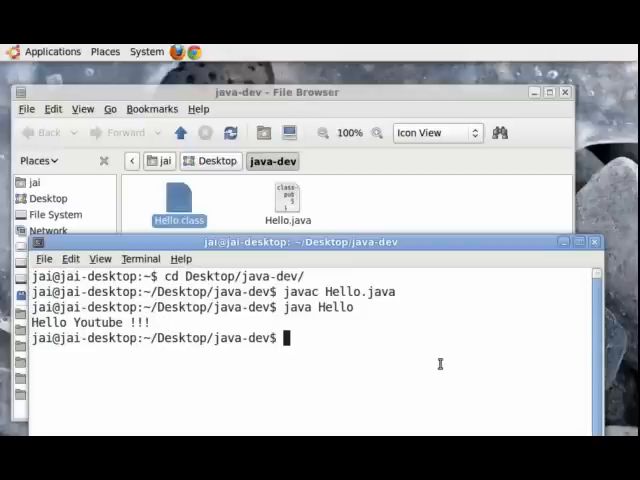